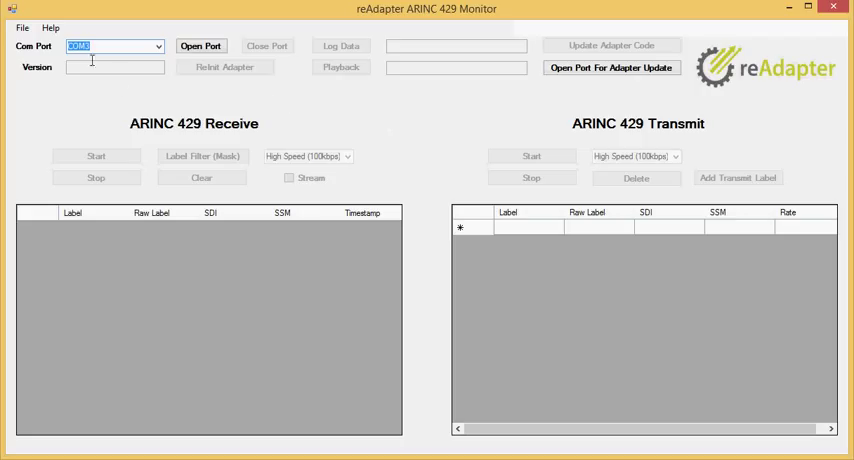
Select COM3 and open the port so the adapter reports version 1.01.
left_click(157, 46)
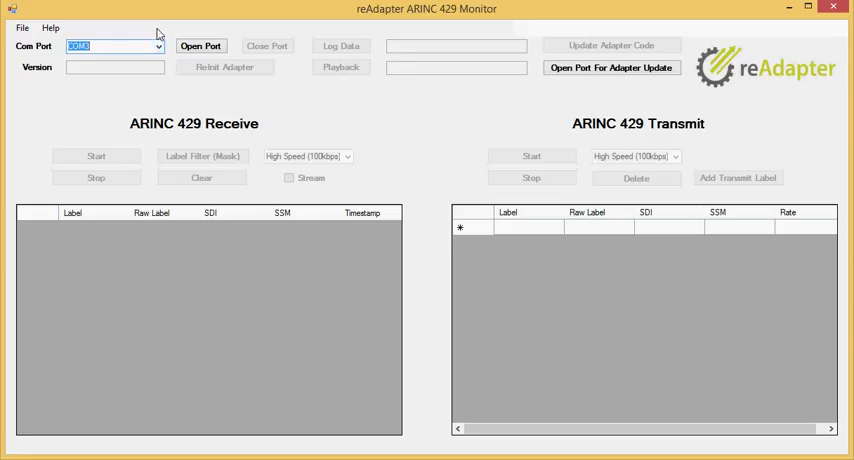
left_click(200, 46)
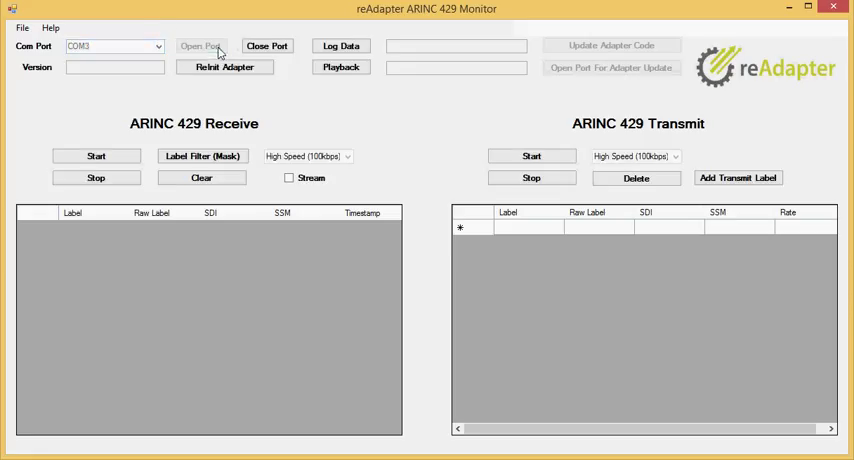
left_click(200, 46)
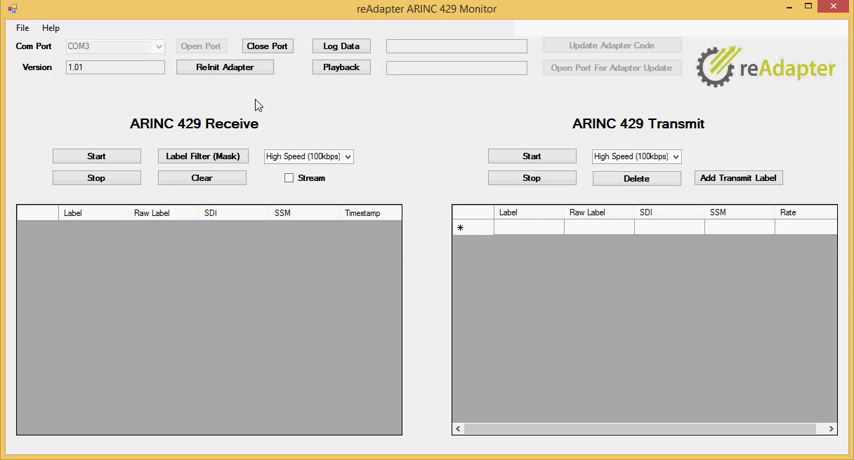
left_click(113, 67)
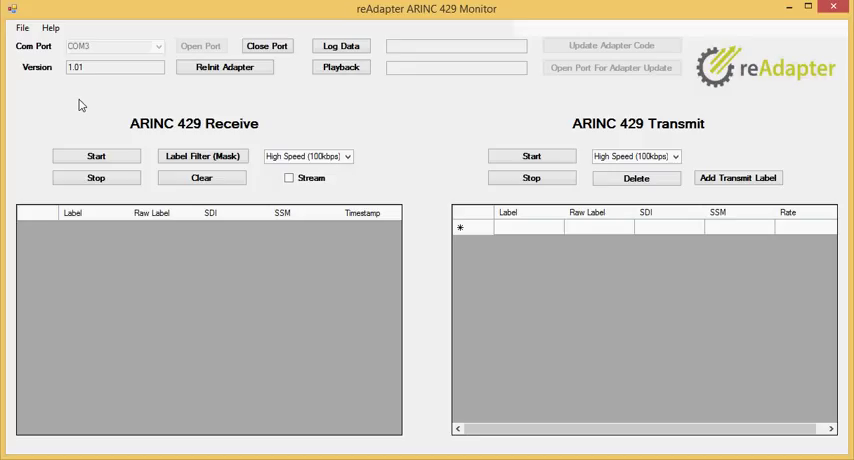
mouse_move(223, 110)
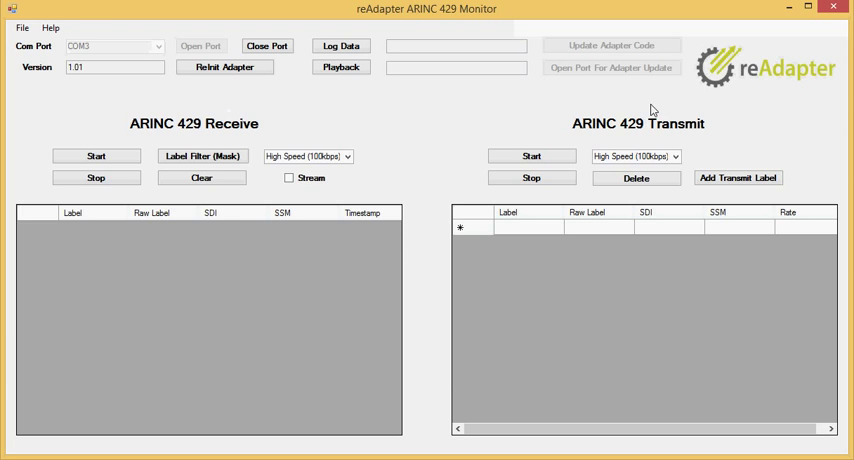
mouse_move(587, 105)
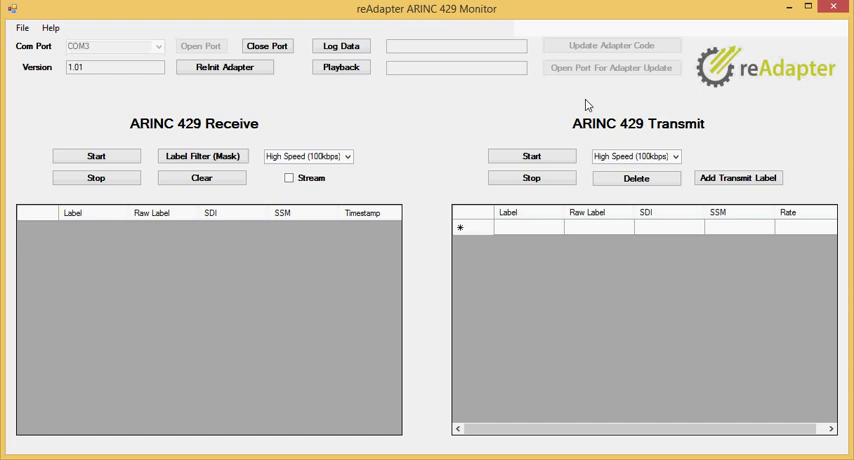
mouse_move(572, 104)
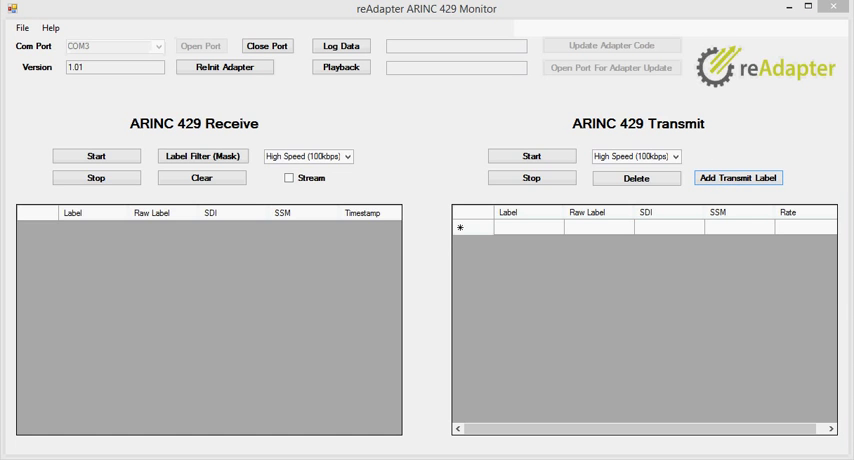
Add transmit label 100 with SDI 01, SSM 11, 1000 ms rate and bits 18–21 set.
left_click(738, 177)
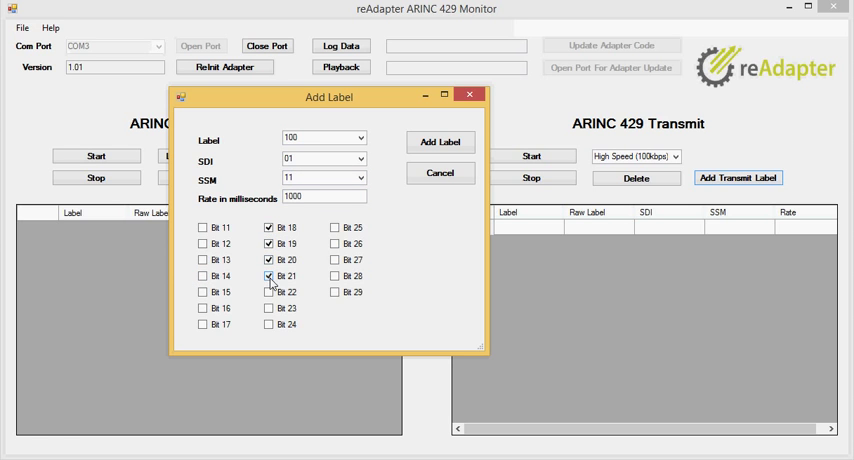
left_click(439, 141)
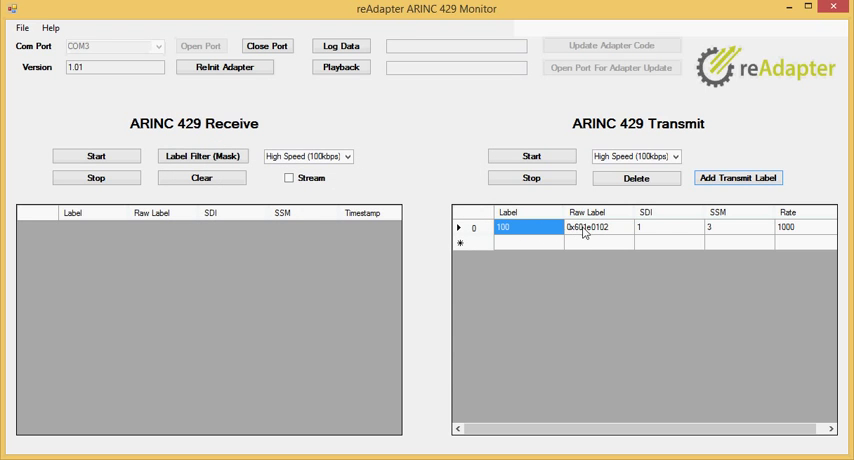
mouse_move(715, 233)
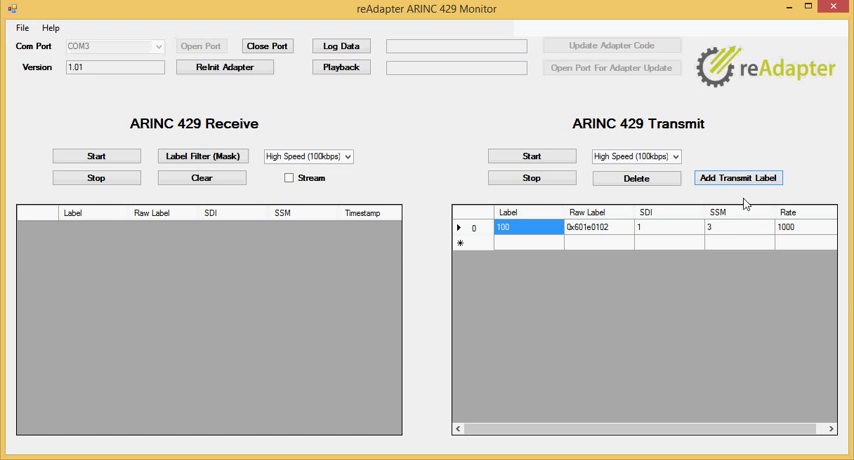
mouse_move(731, 188)
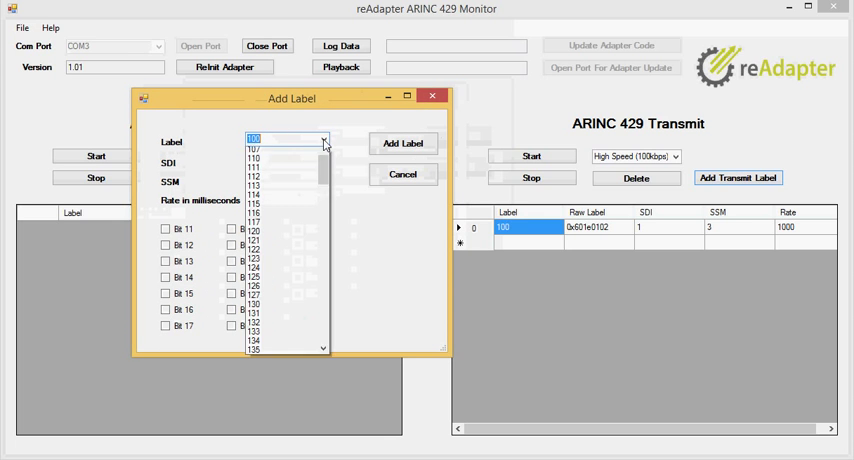
Add transmit label 101 with SDI 11, SSM 00 and 100 ms rate, then start transmitting.
left_click(254, 148)
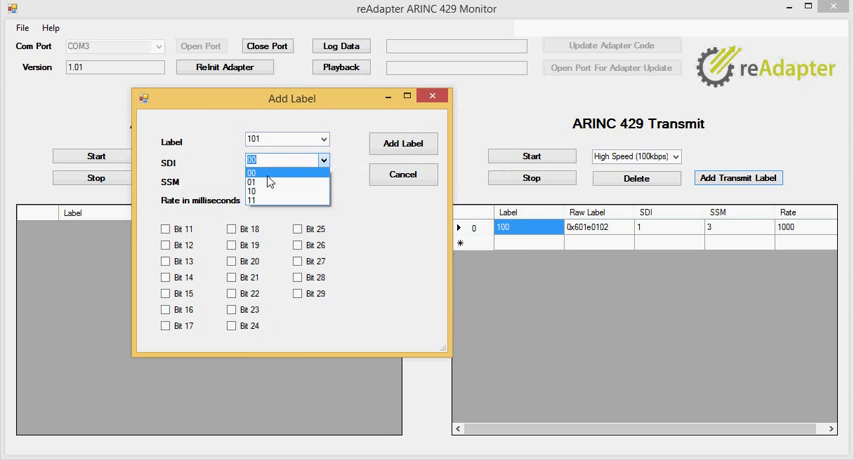
left_click(260, 171)
type("100")
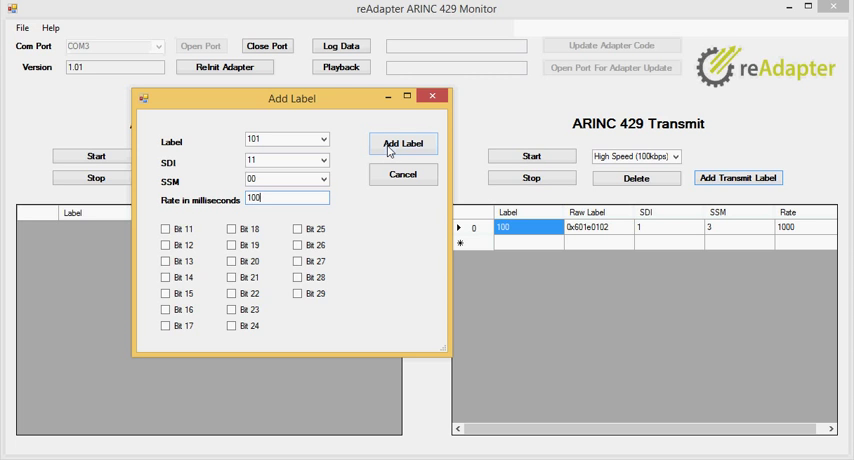
left_click(403, 143)
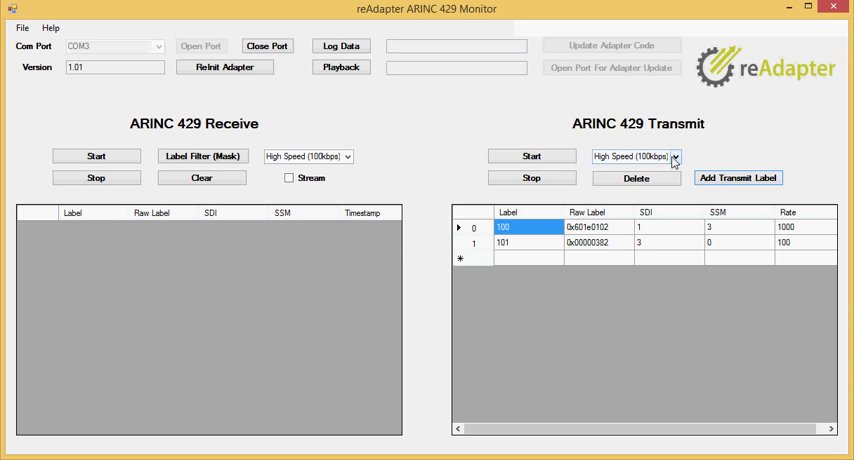
mouse_move(490, 124)
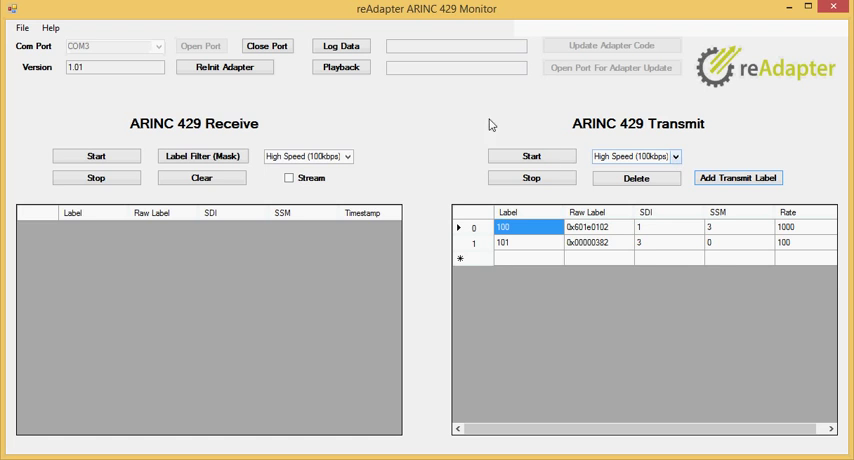
left_click(531, 156)
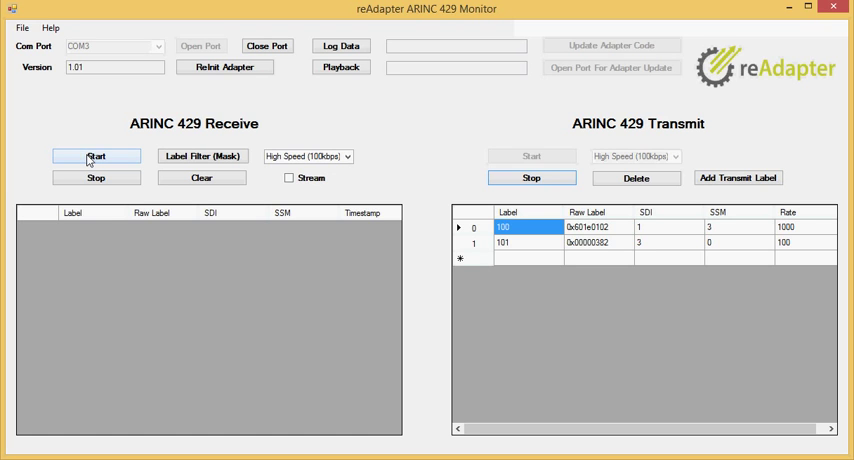
Start reception and inspect the received rows for labels 100 and 101.
left_click(96, 156)
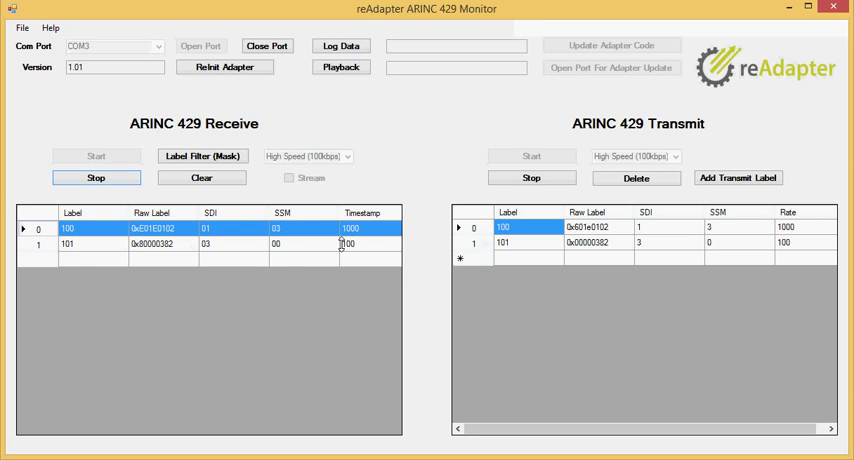
mouse_move(355, 231)
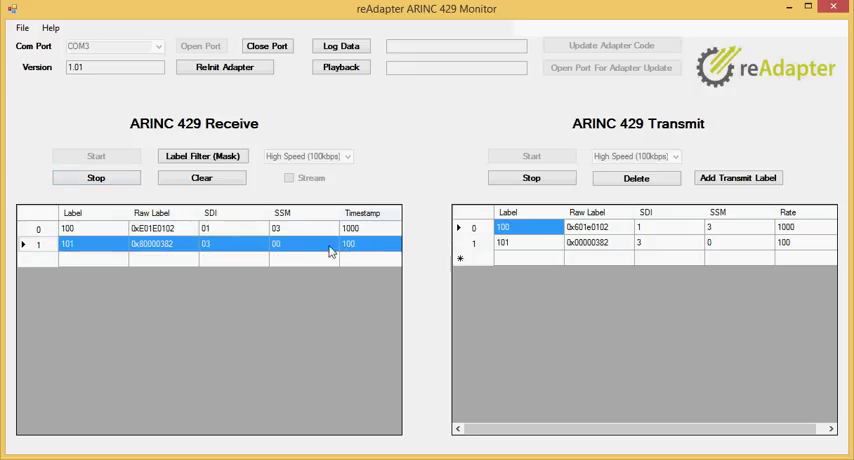
left_click(70, 228)
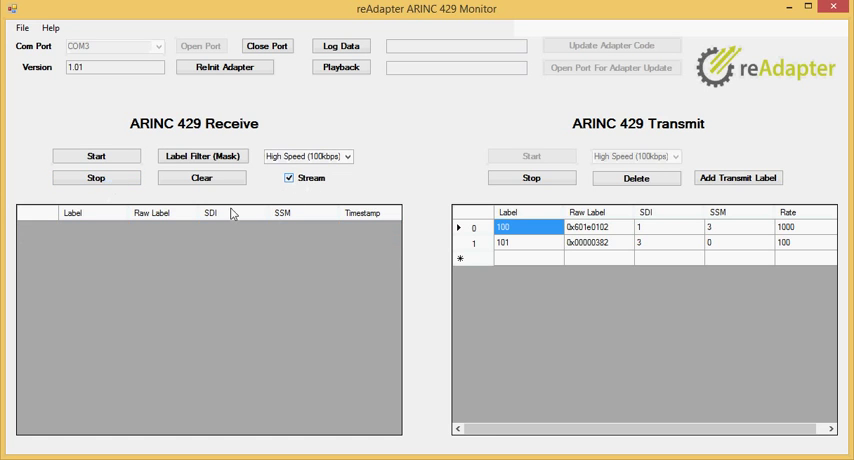
mouse_move(96, 156)
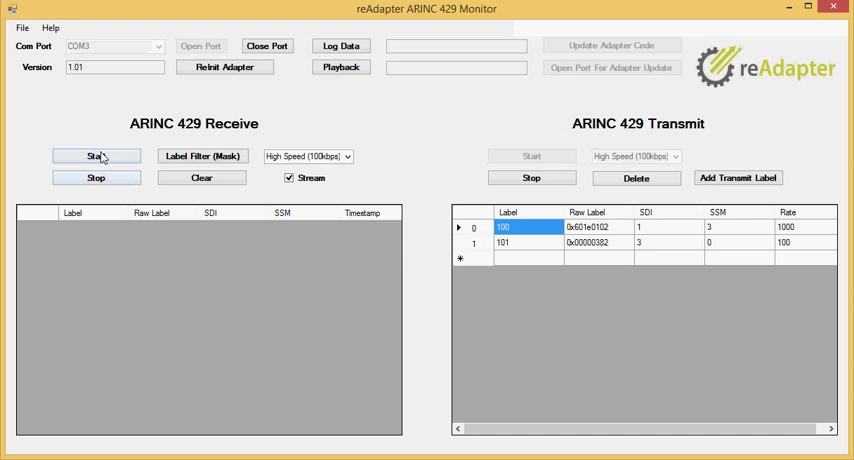
Restart reception with streaming, then stop it and clear the receive table.
left_click(96, 156)
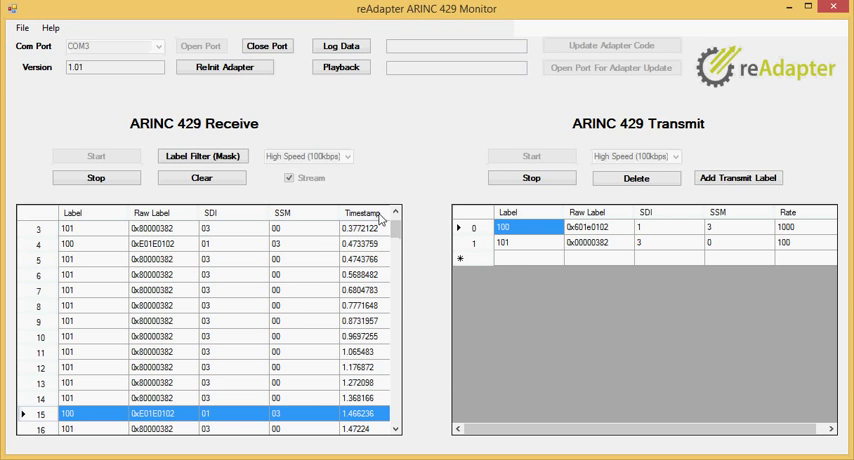
left_click(96, 177)
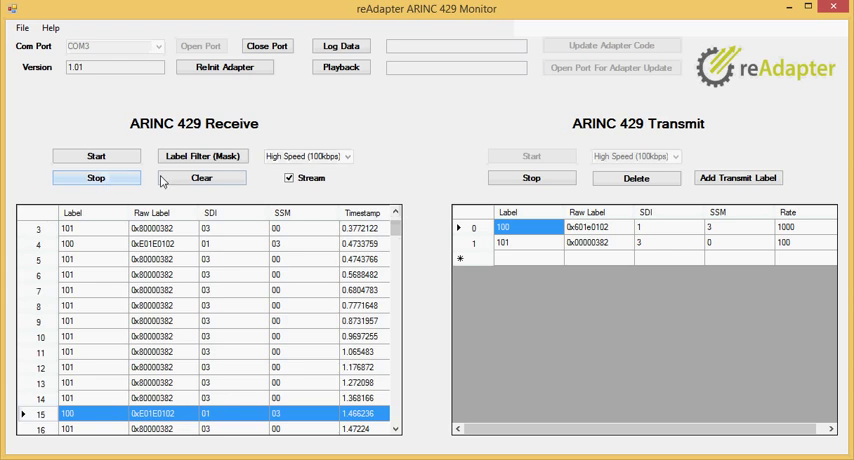
left_click(201, 178)
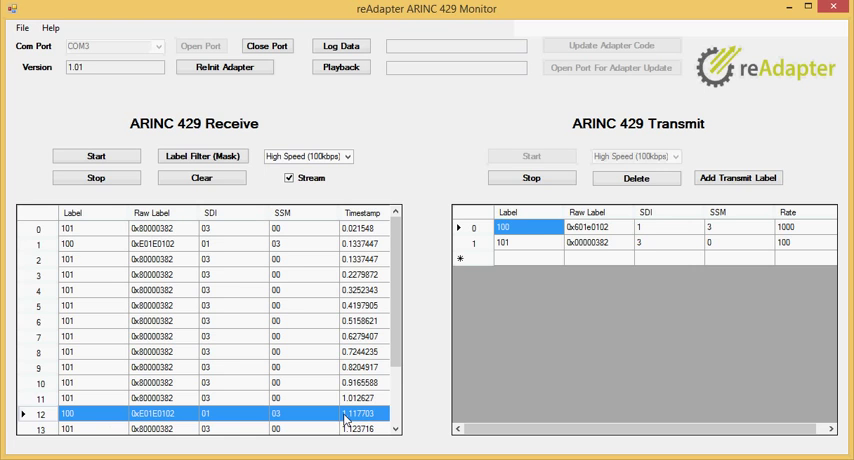
mouse_move(228, 380)
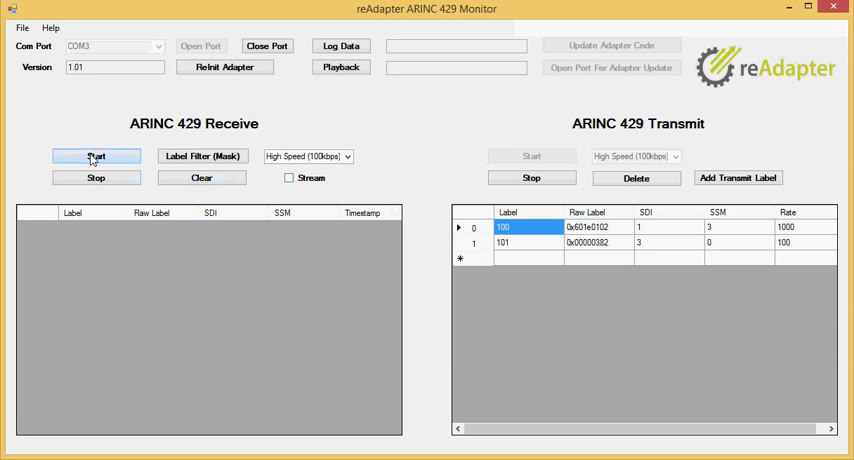
Briefly start and stop reception, then delete label 101 from the transmit list.
left_click(96, 156)
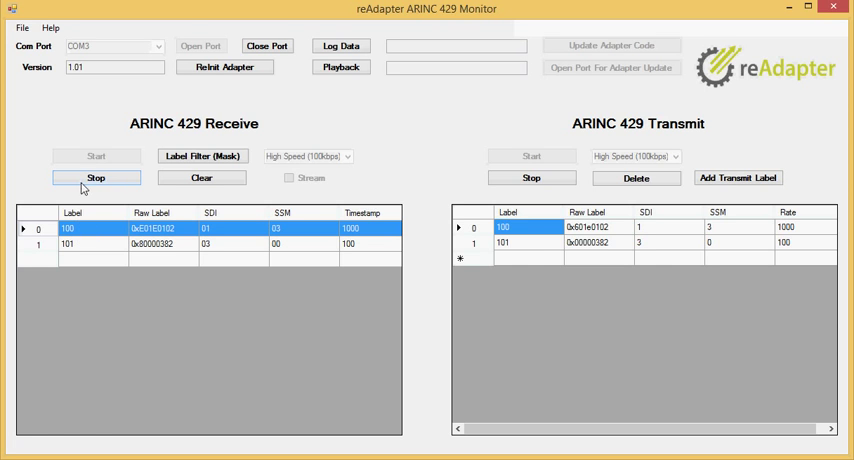
left_click(96, 177)
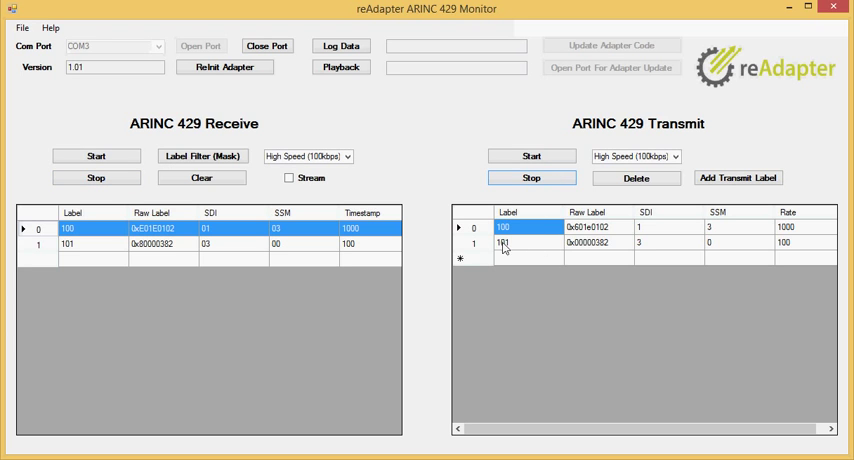
left_click(508, 243)
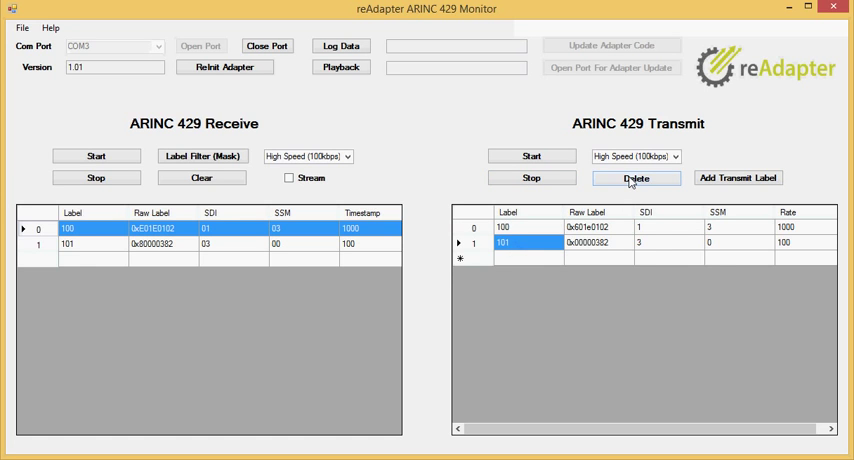
left_click(636, 178)
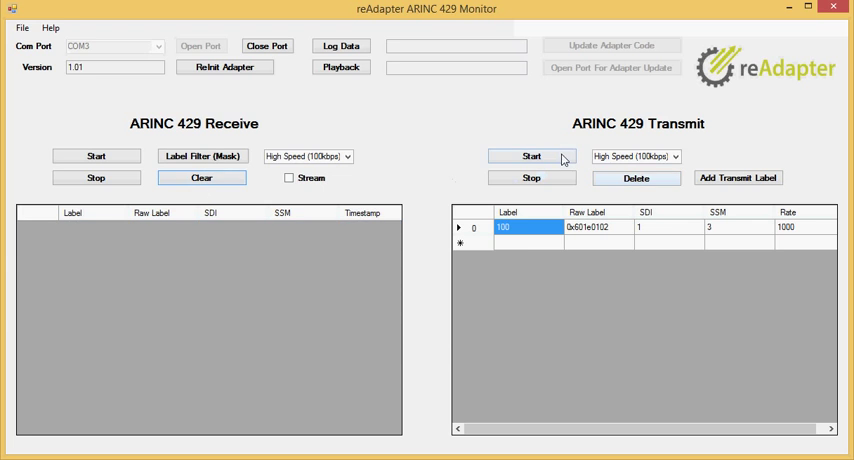
Restart transmitting label 100 and receiving with continuous streaming enabled.
left_click(531, 156)
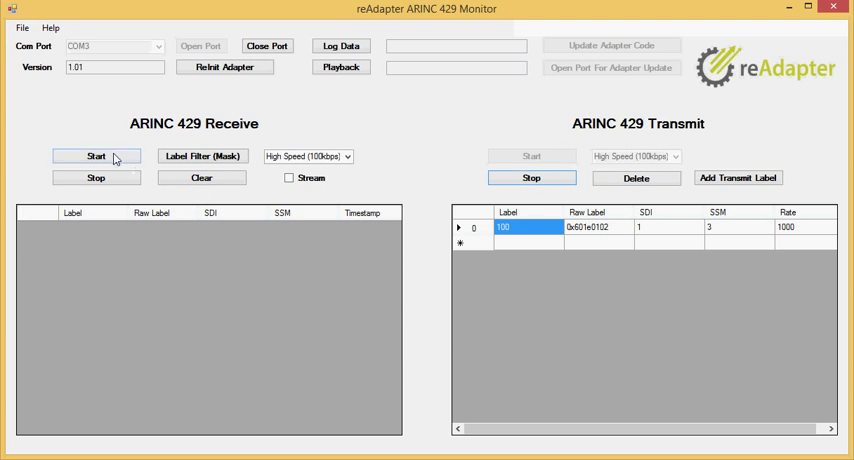
left_click(96, 156)
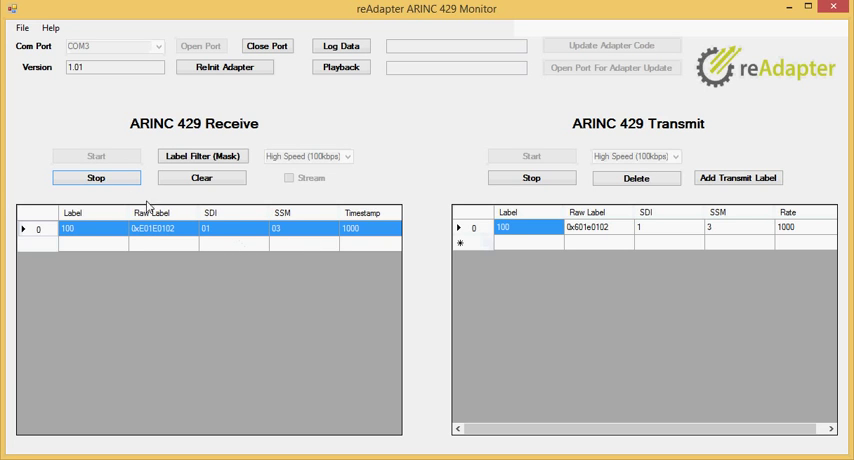
left_click(289, 178)
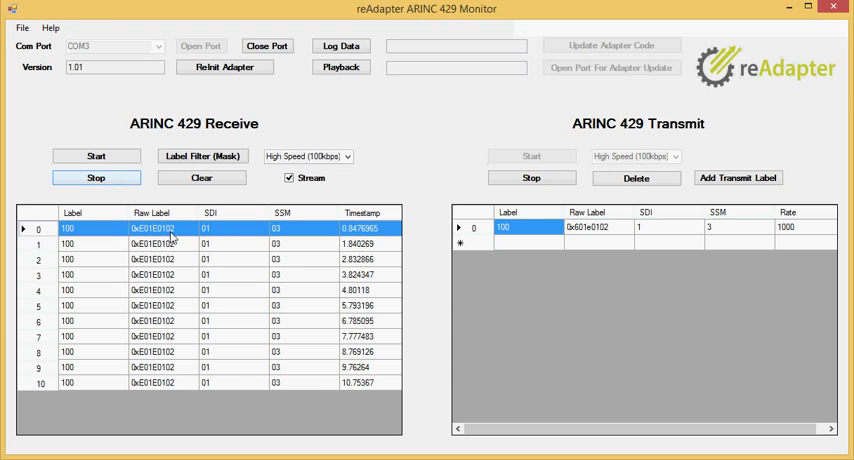
mouse_move(582, 175)
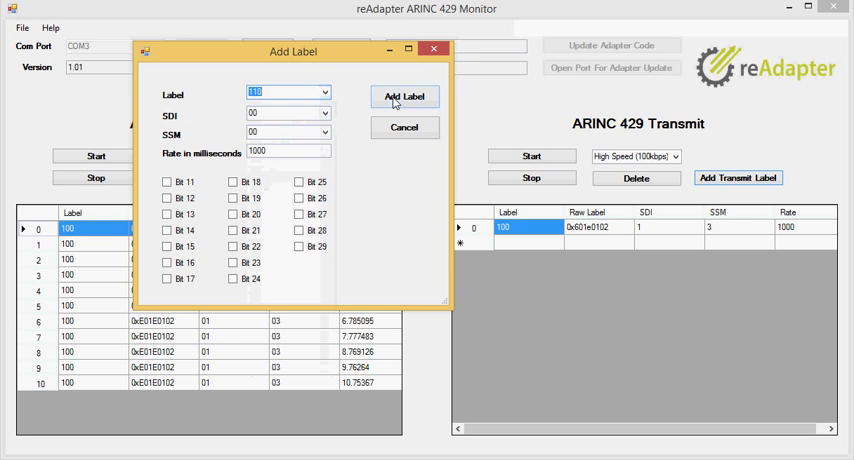
Add transmit label 110, then start transmitting labels 100 and 110 and receiving them.
left_click(404, 96)
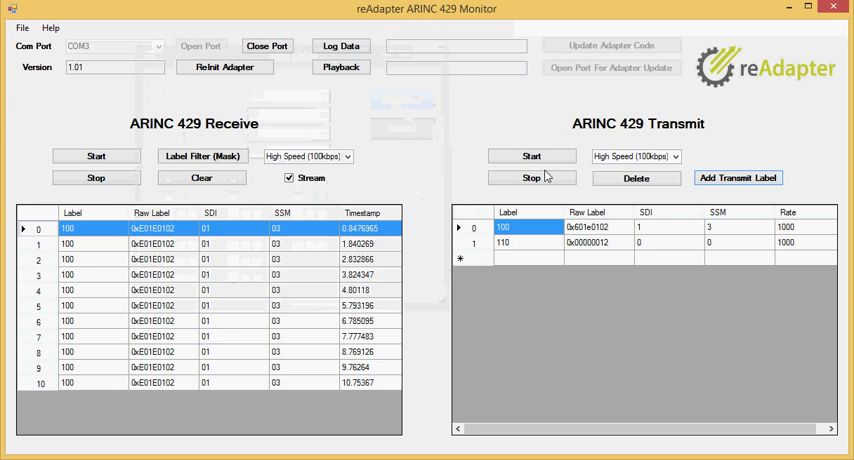
left_click(201, 177)
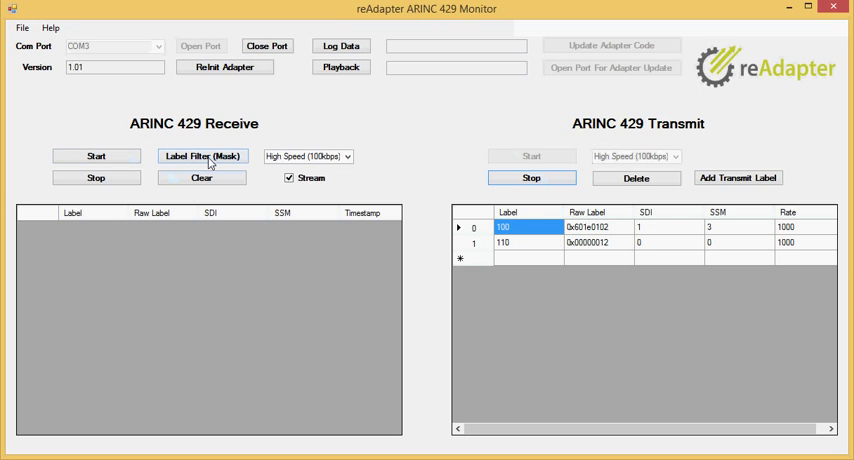
left_click(96, 156)
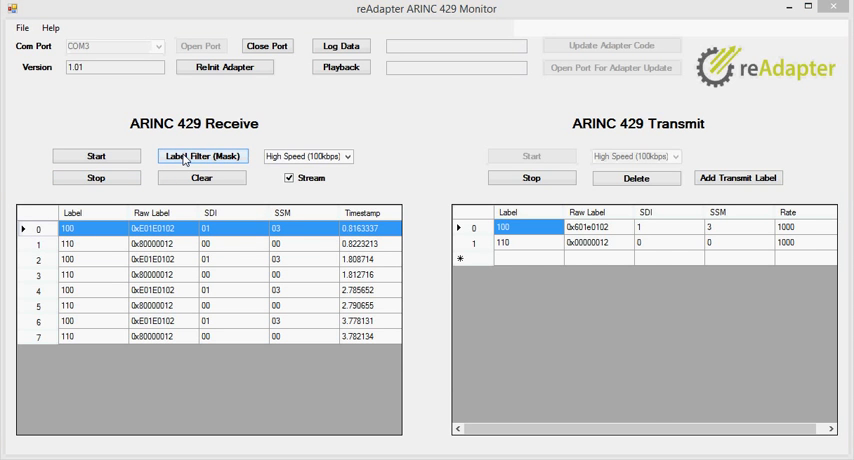
left_click(201, 156)
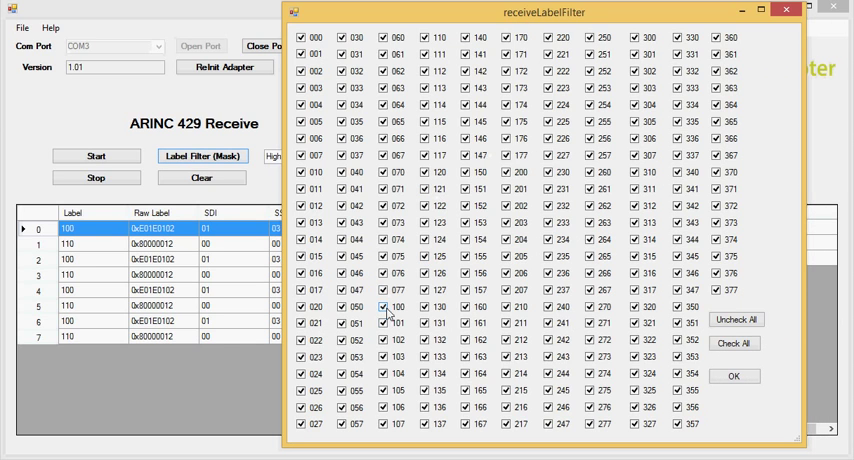
Uncheck label 100 in the receive label filter, apply it, and clear the receive table.
left_click(386, 306)
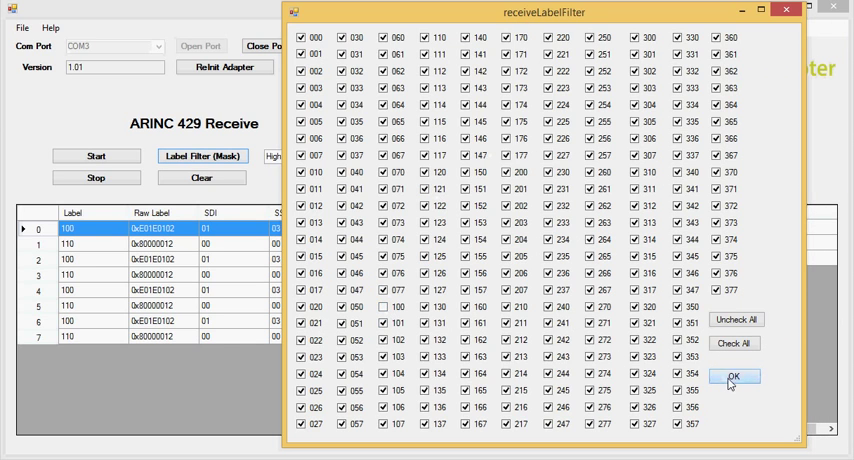
left_click(732, 376)
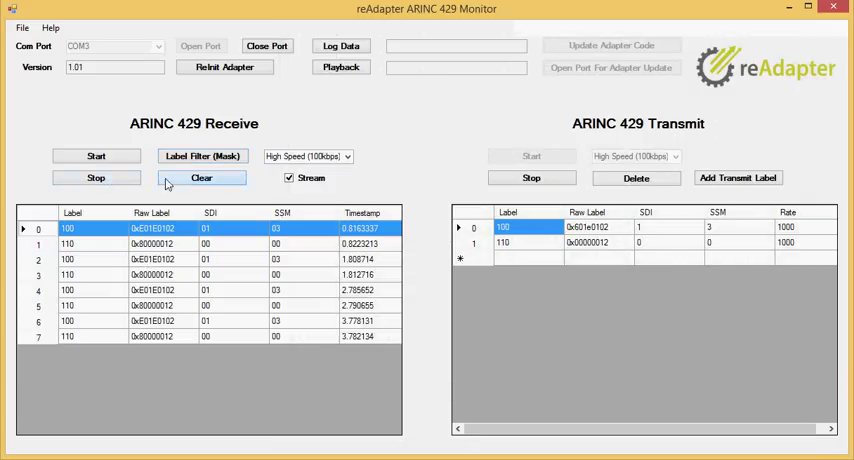
left_click(201, 177)
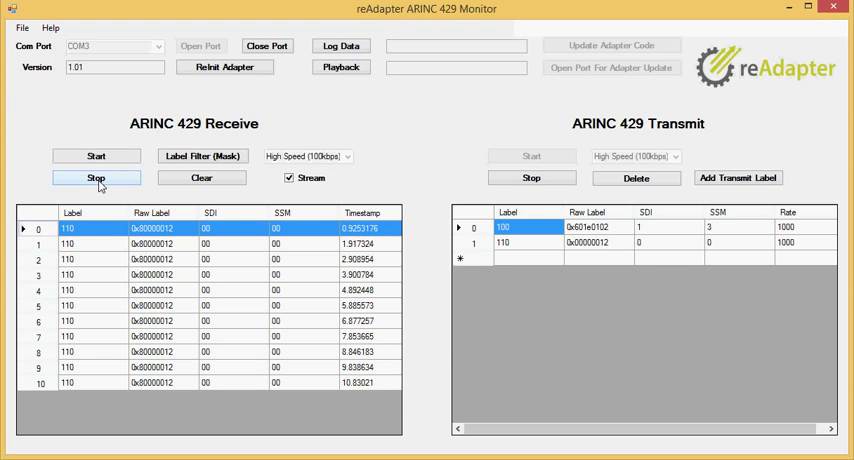
mouse_move(149, 186)
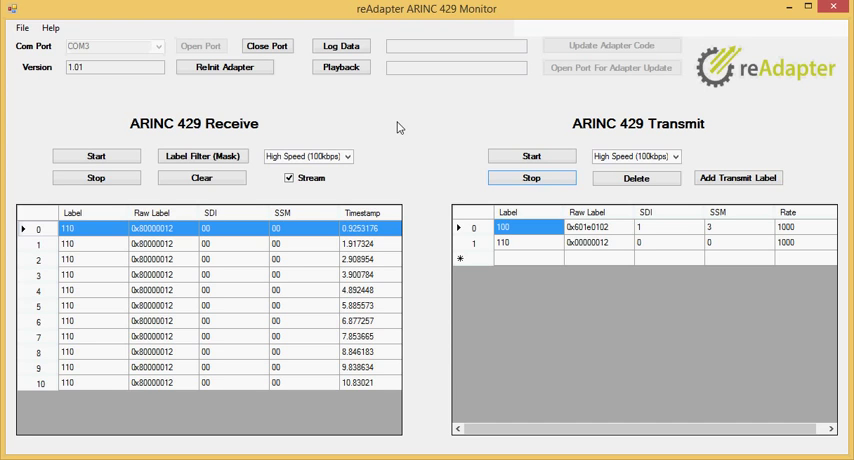
mouse_move(415, 153)
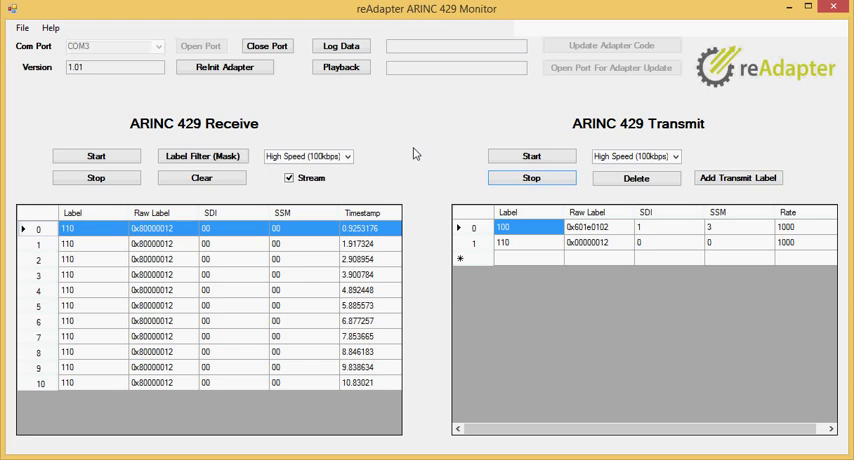
mouse_move(358, 188)
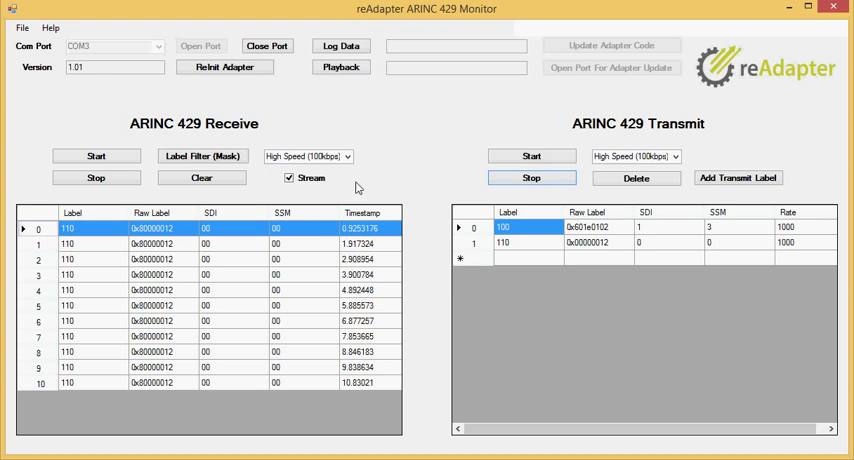
mouse_move(453, 188)
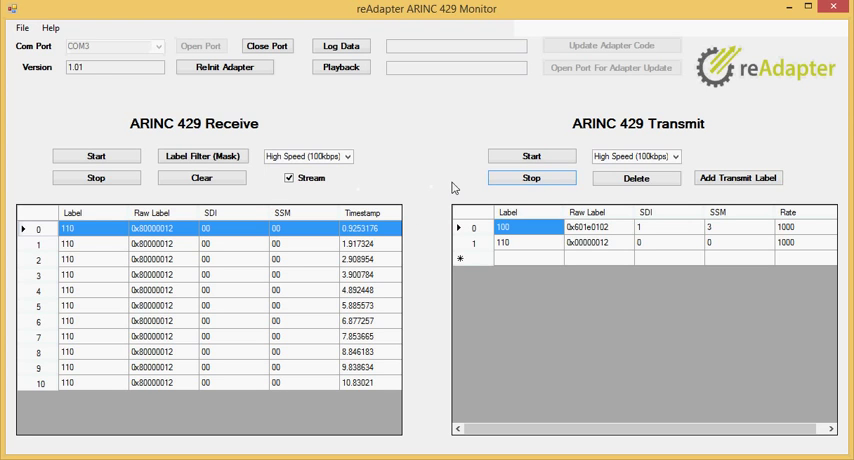